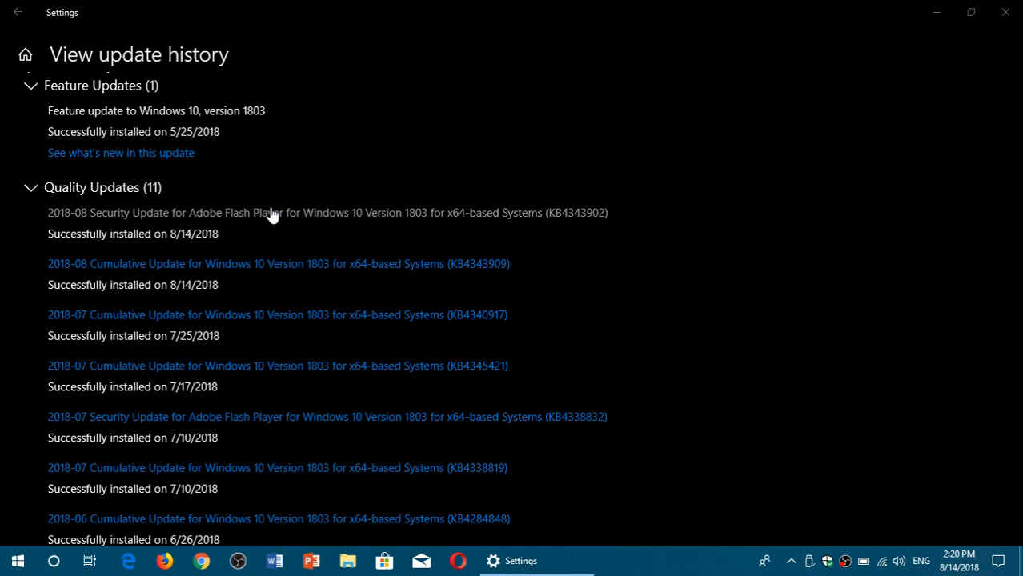
- Search Windows for "win" from the taskbar, showing Windows Media Player as best match
{"action": "left_click", "coordinate": [54, 560]}
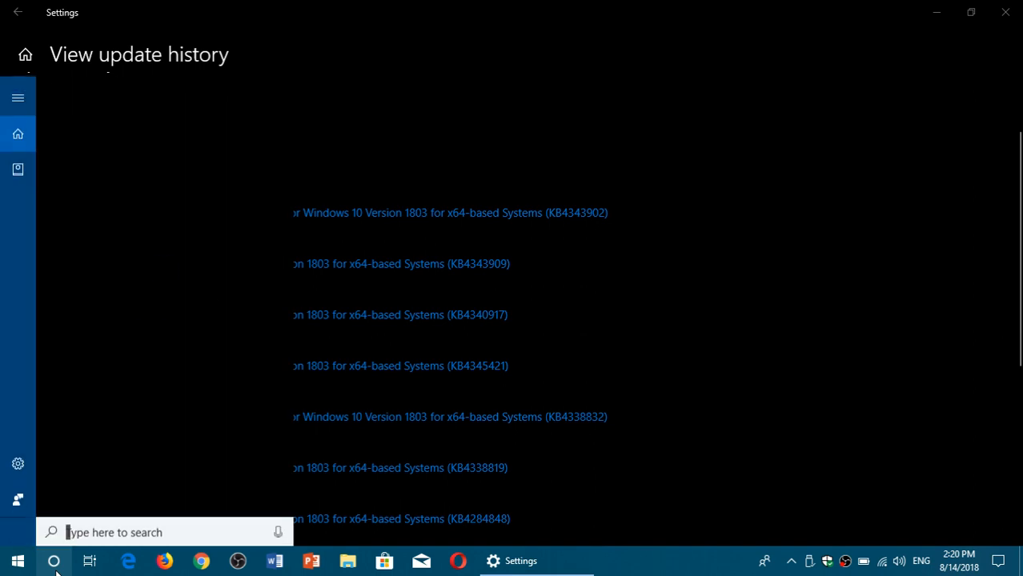
{"action": "type", "text": "win"}
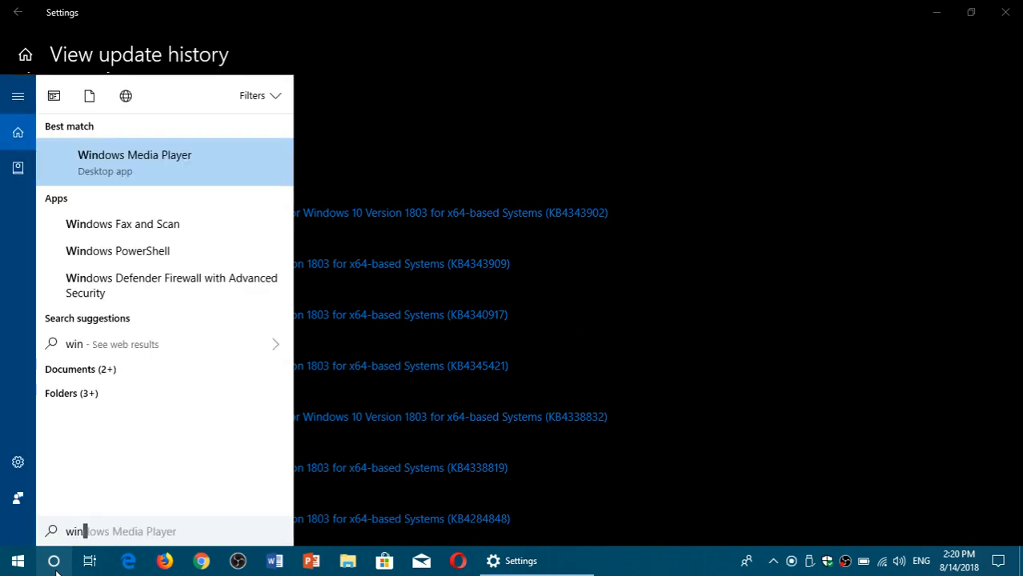